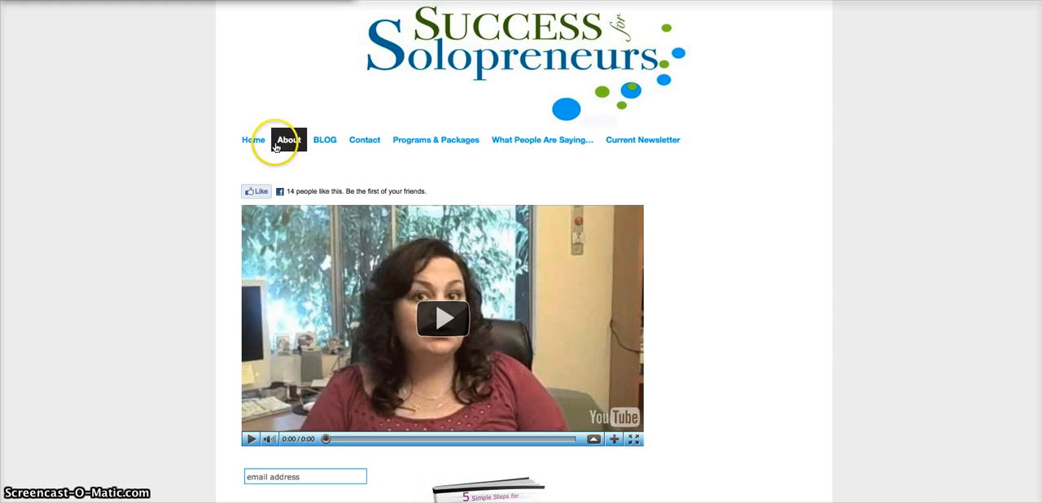
mouse_move(643, 139)
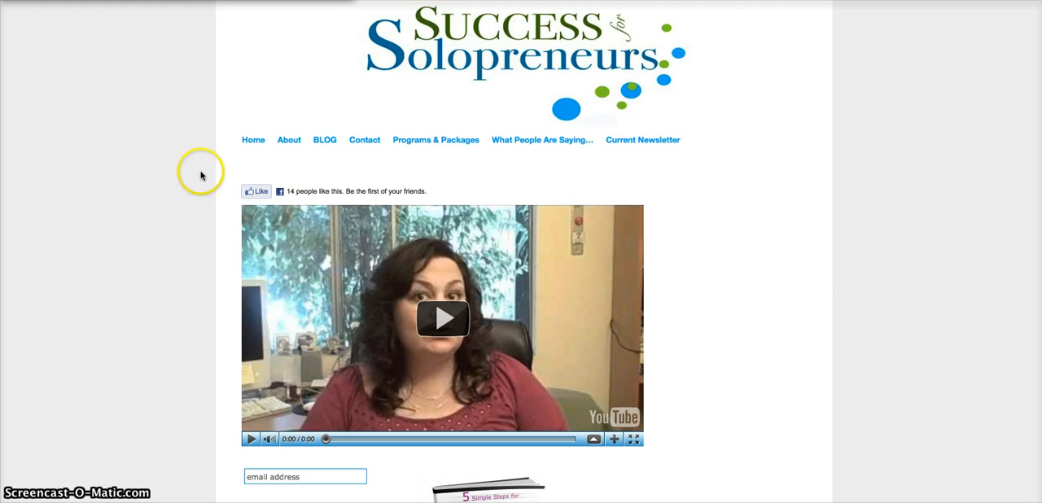
mouse_move(521, 37)
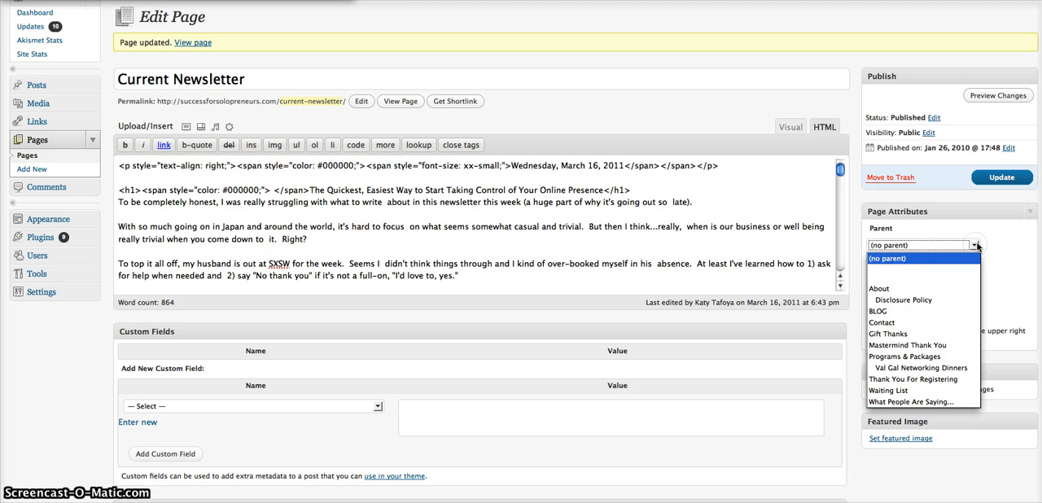
mouse_move(902, 299)
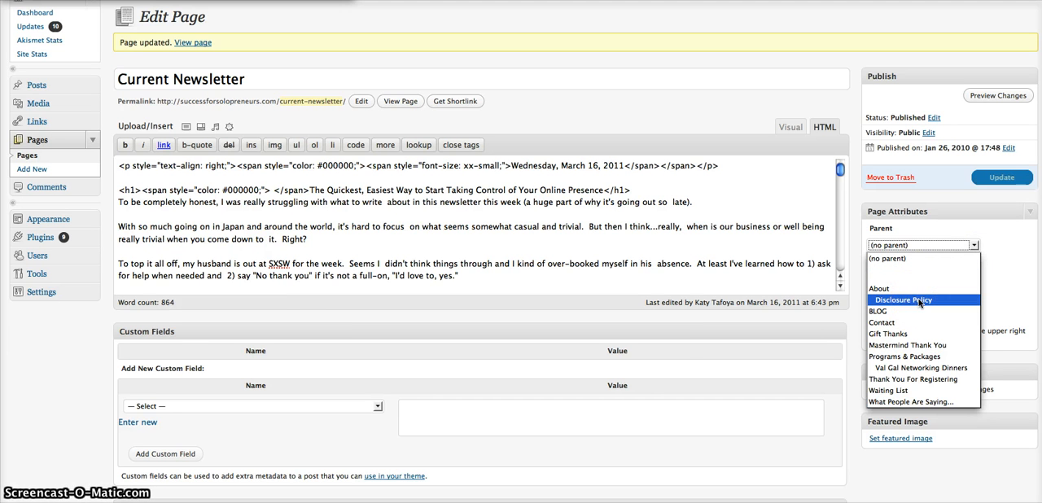
mouse_move(879, 289)
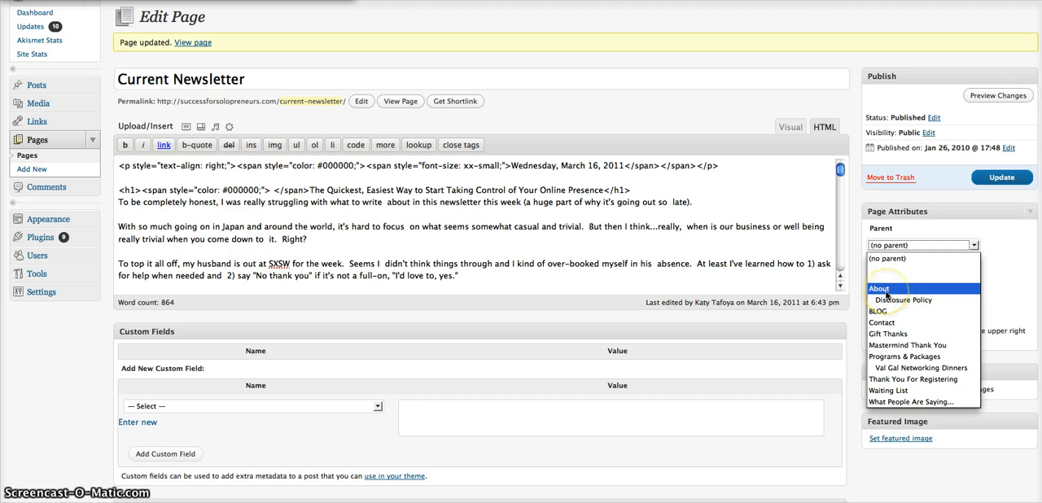
mouse_move(902, 300)
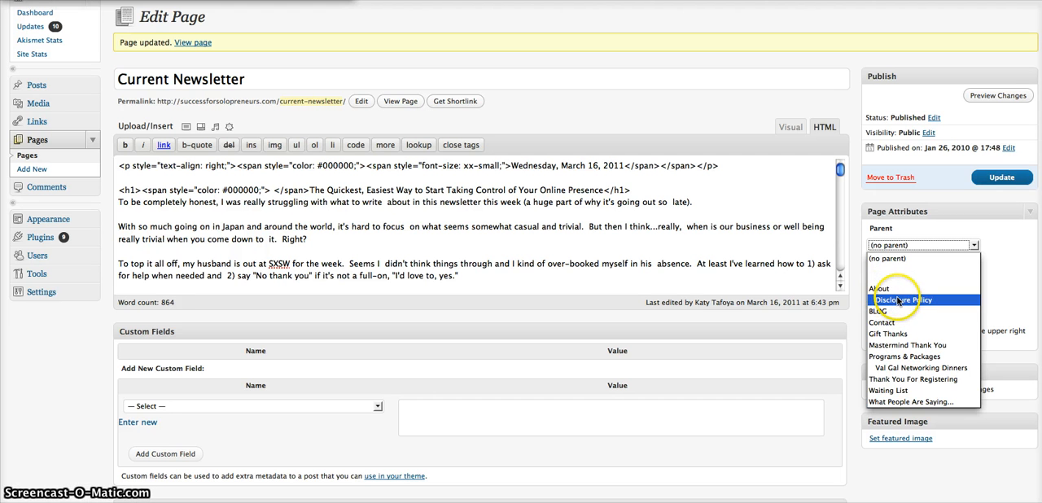
mouse_move(921, 367)
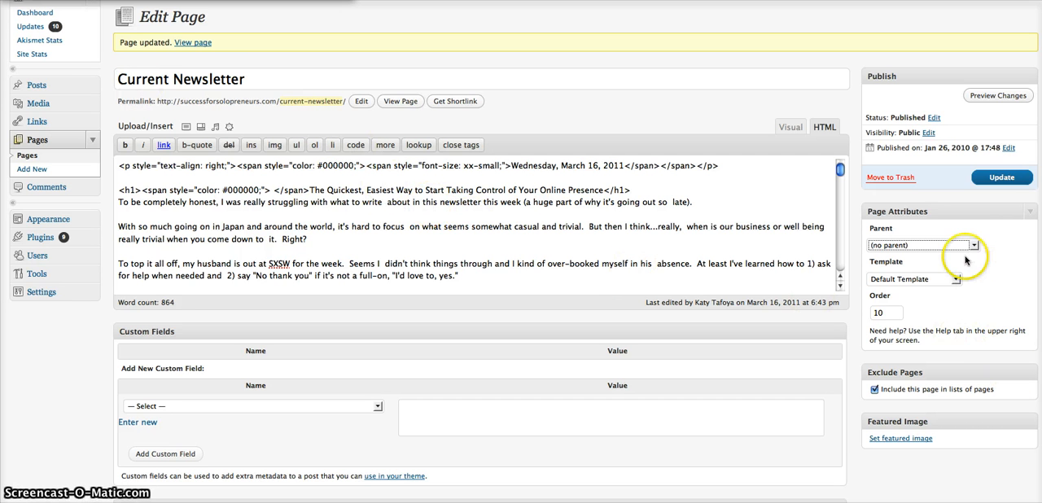
mouse_move(934, 282)
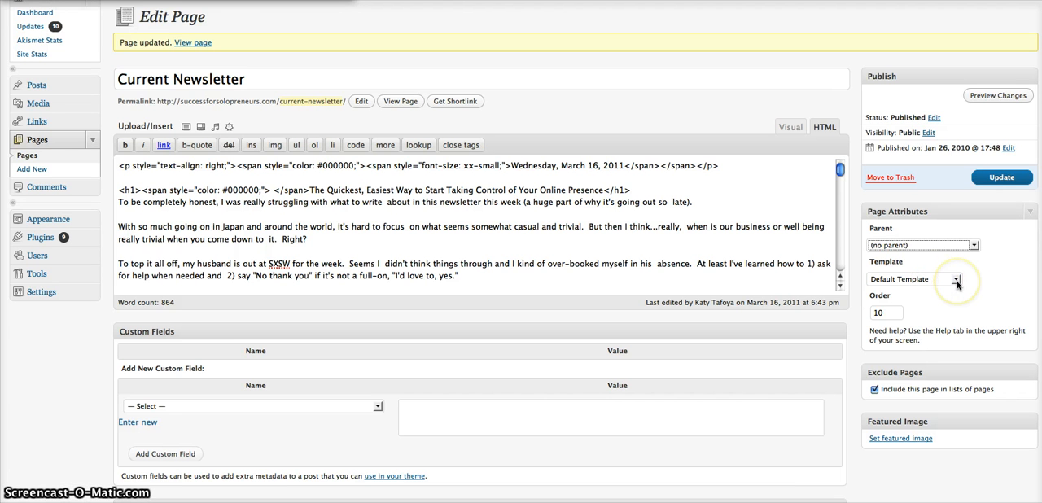
- Open the Current Newsletter page on the live site and scroll through its article
left_click(955, 279)
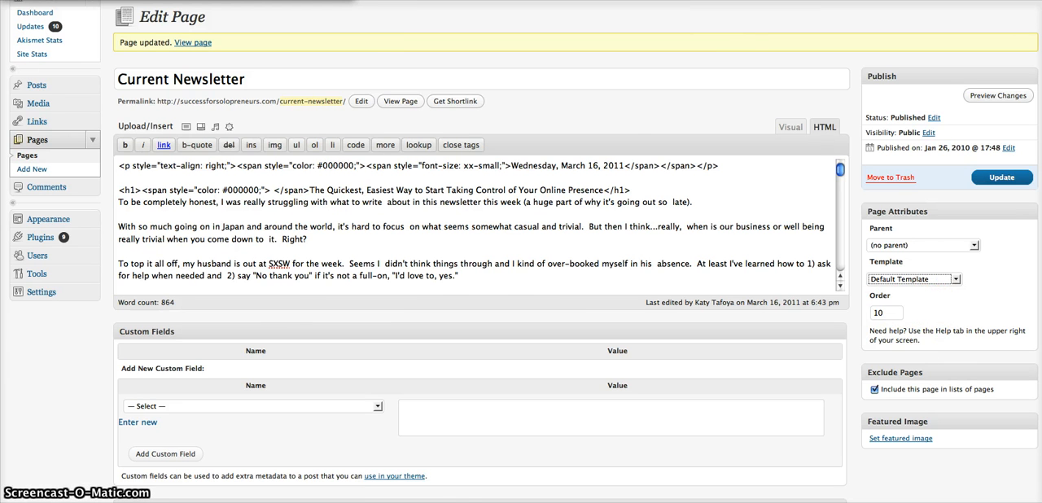
left_click(193, 42)
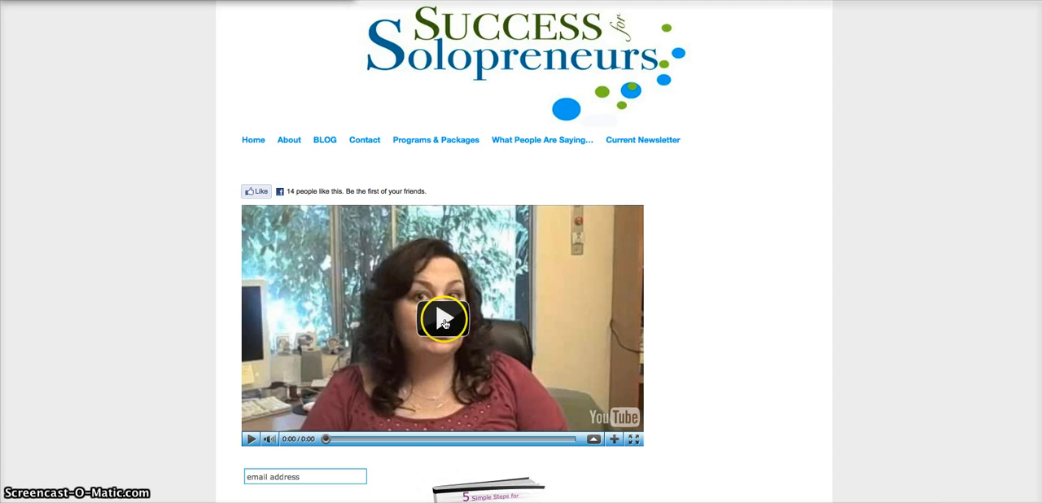
mouse_move(750, 177)
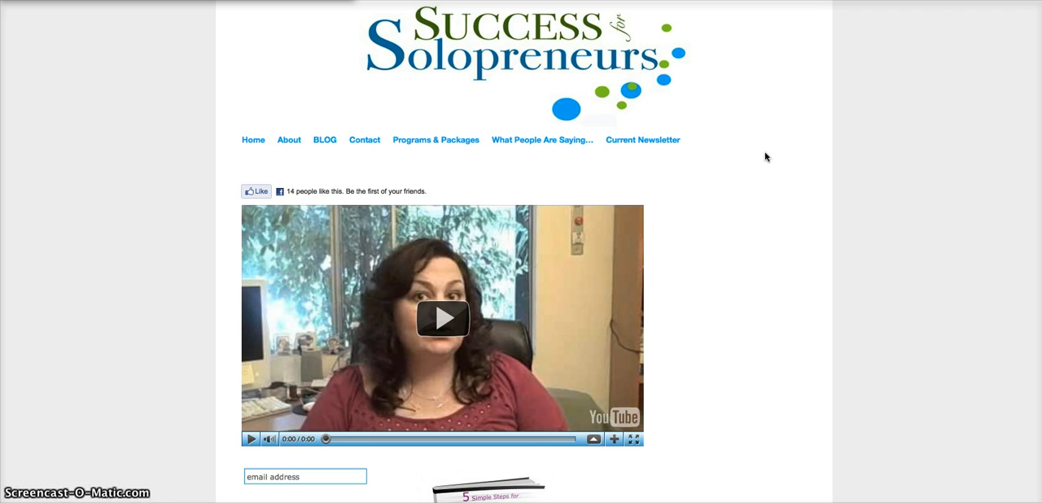
left_click(642, 140)
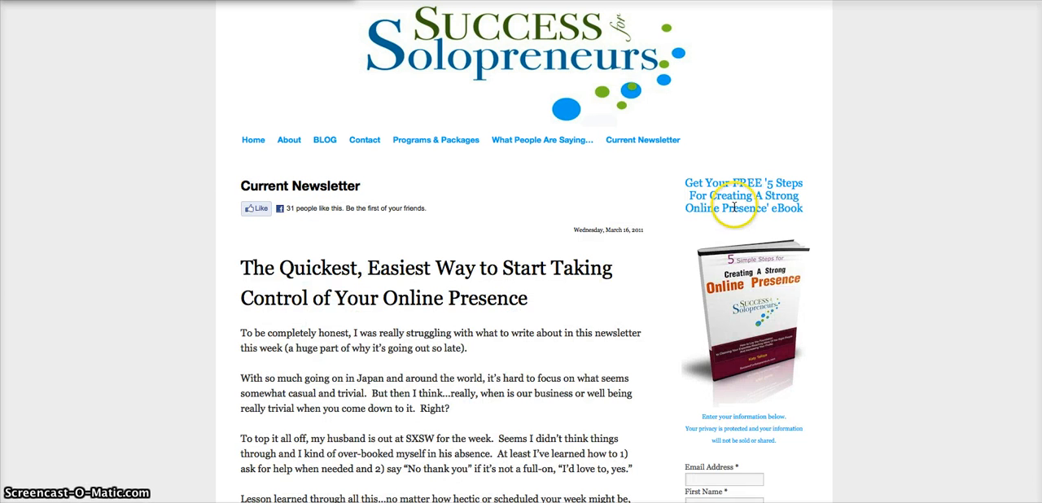
scroll("down", 3)
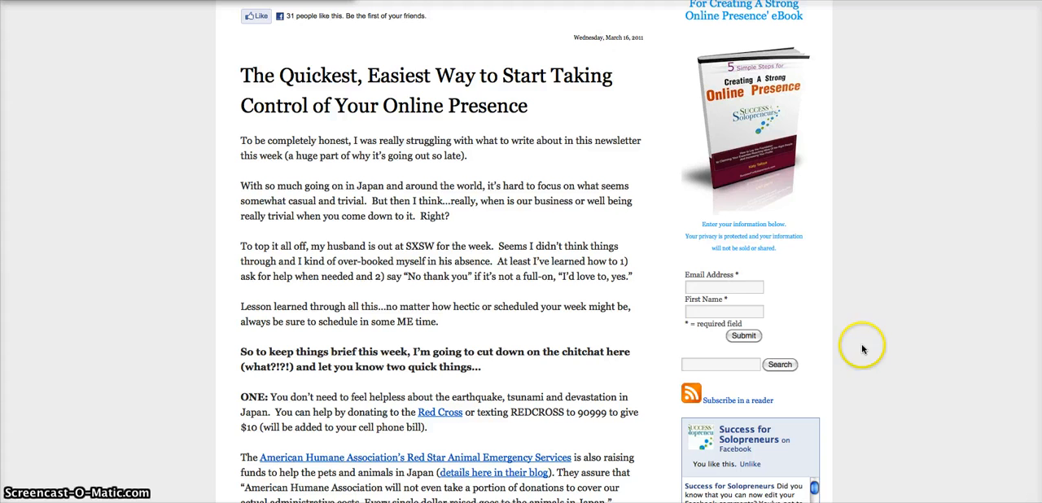
mouse_move(741, 141)
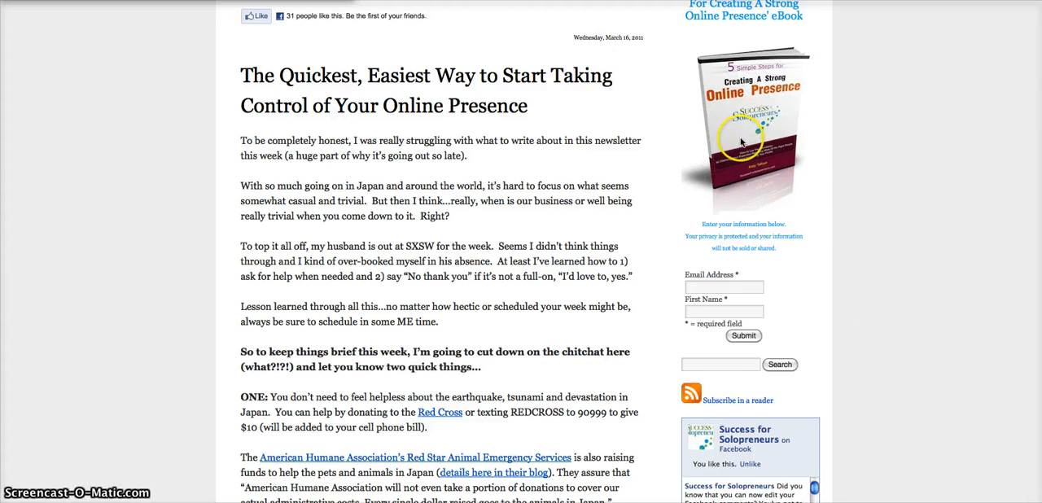
scroll("down", 3)
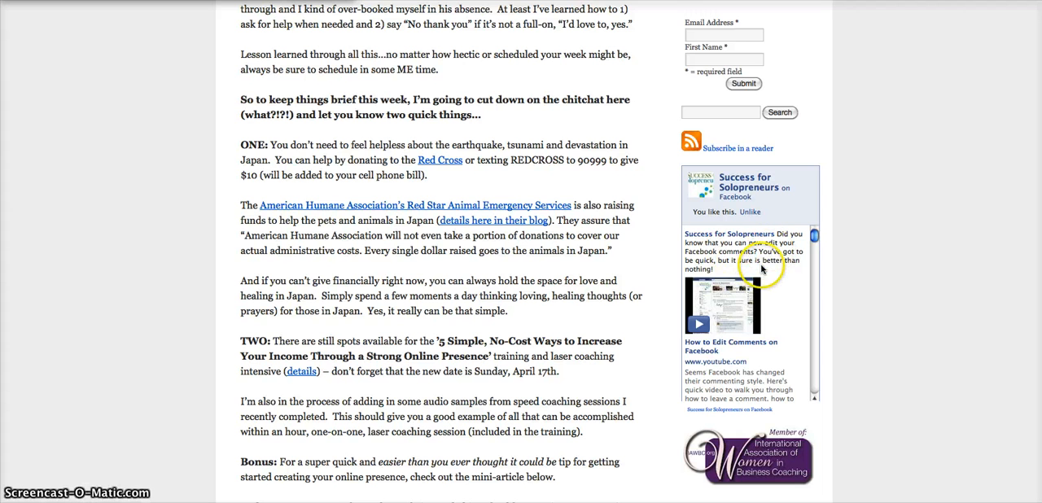
mouse_move(762, 267)
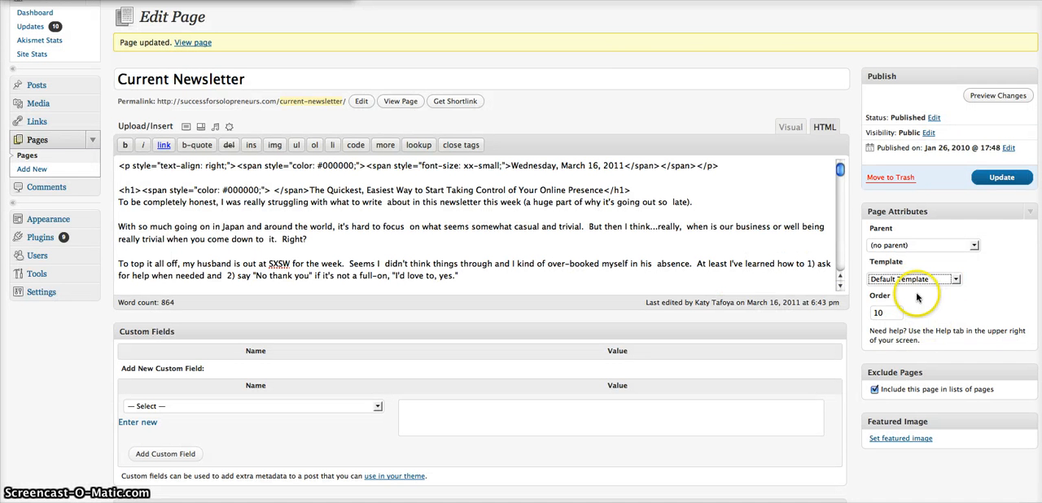
mouse_move(631, 193)
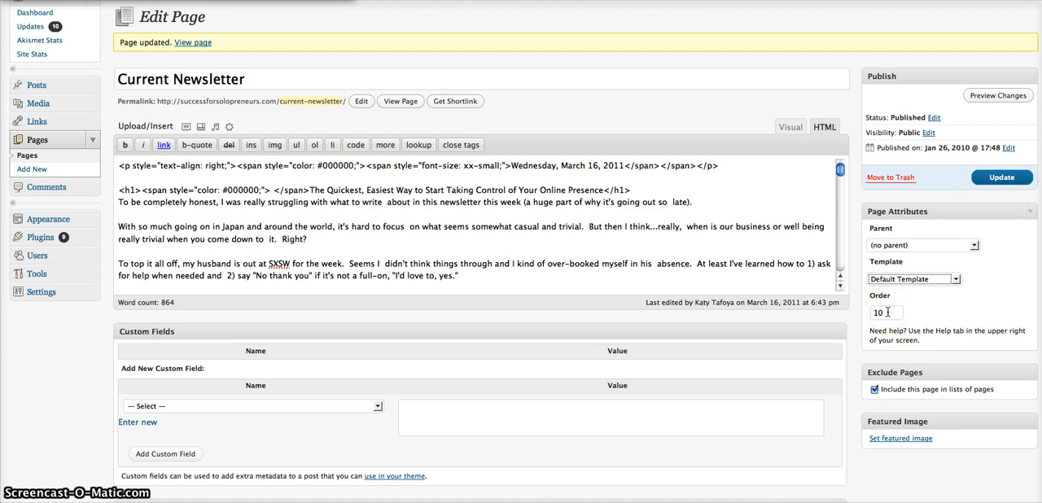
- Return to the Current Newsletter edit screen and click Update
left_click(192, 42)
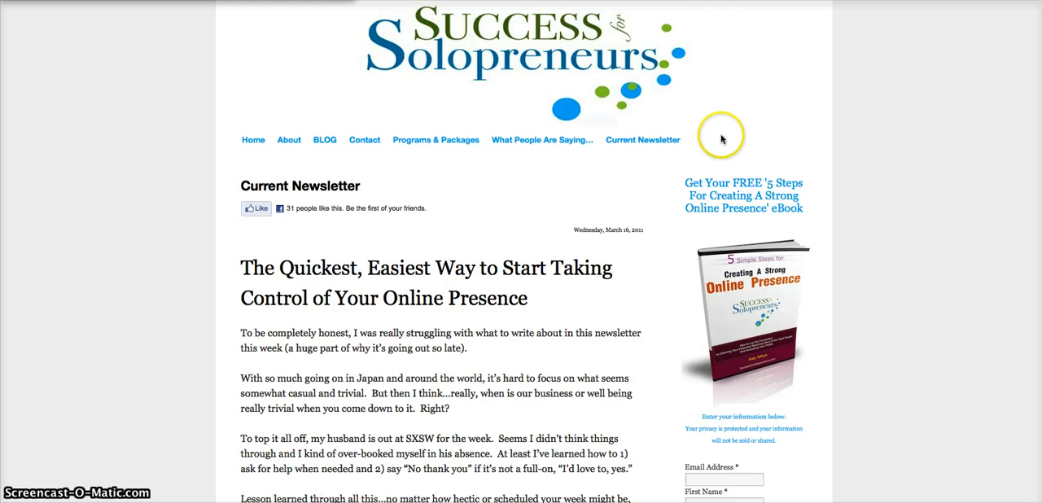
mouse_move(744, 144)
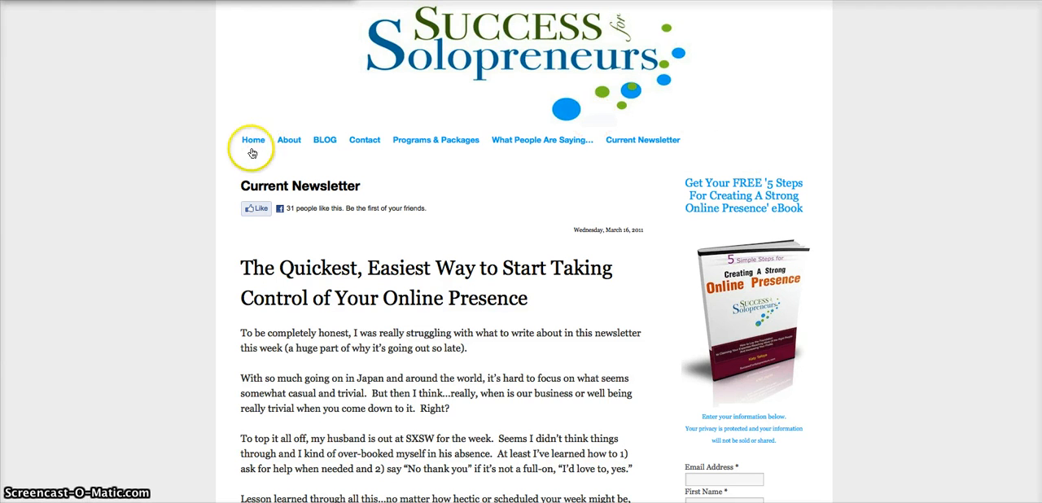
mouse_move(737, 114)
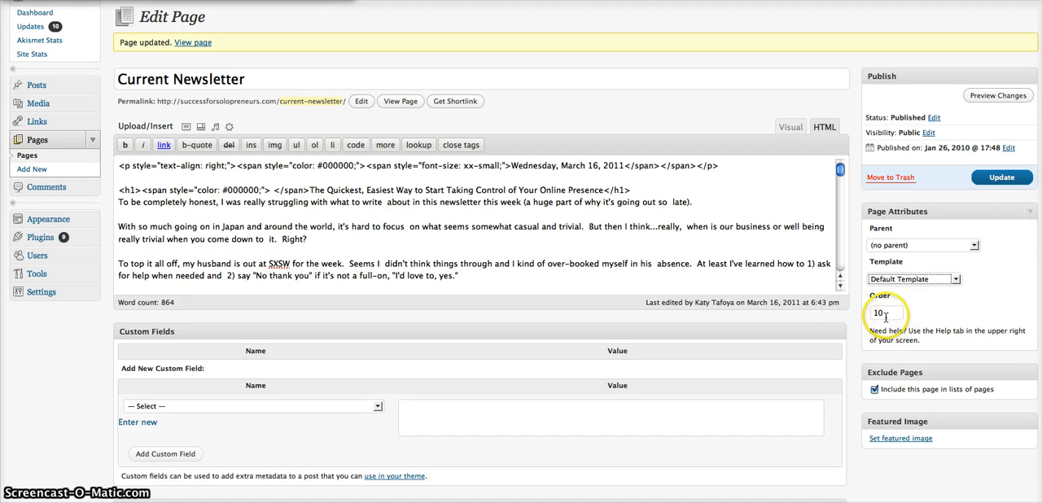
left_click(883, 314)
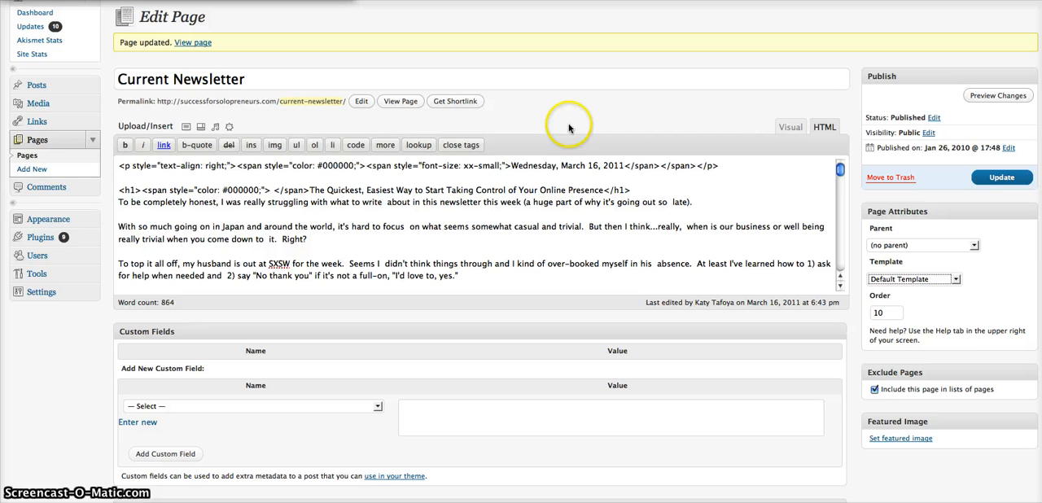
mouse_move(594, 98)
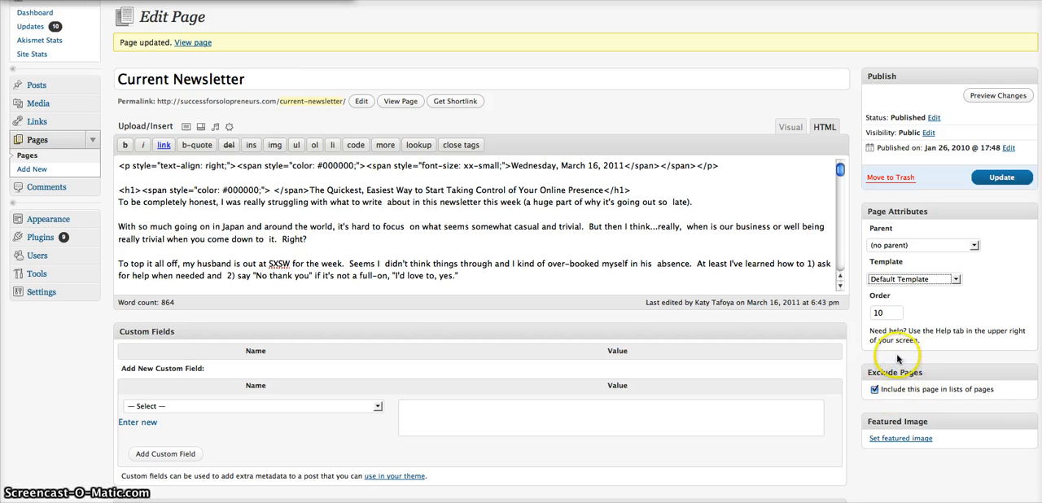
mouse_move(765, 157)
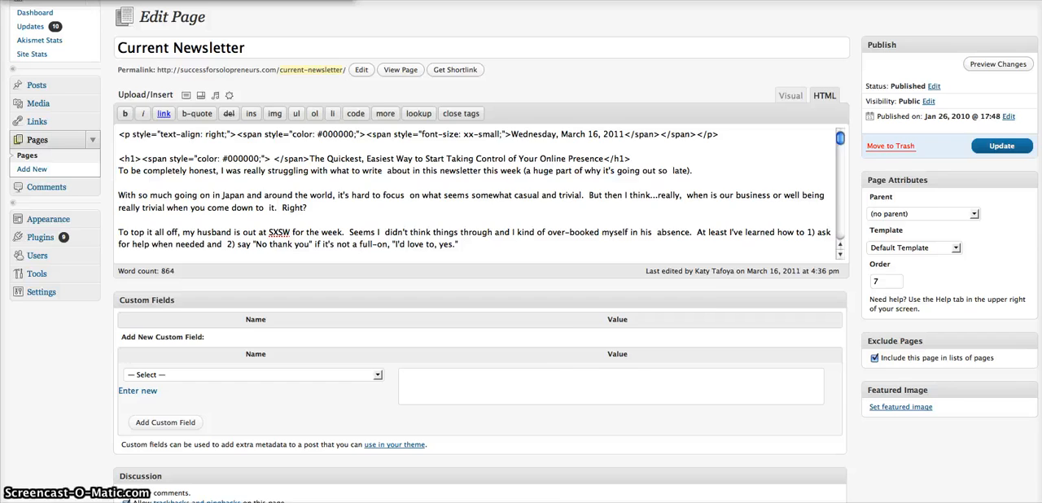
- Give Mastermind Thank You the 'One column, no sidebar' template, include it in page lists, update
left_click(37, 140)
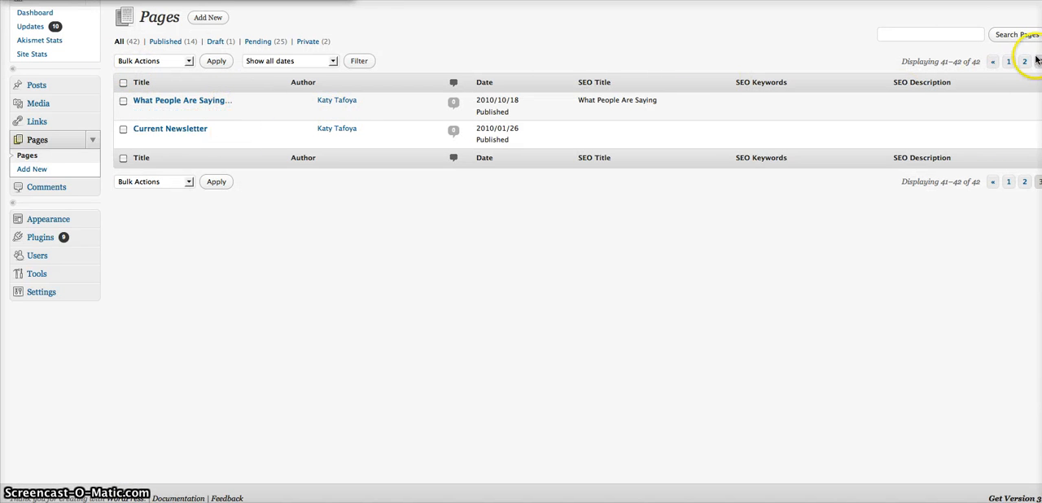
mouse_move(550, 47)
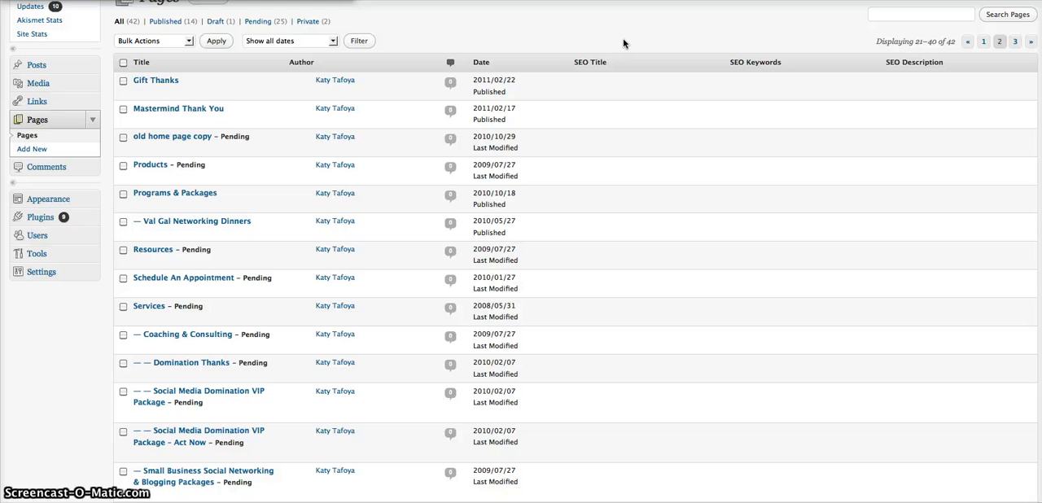
mouse_move(193, 109)
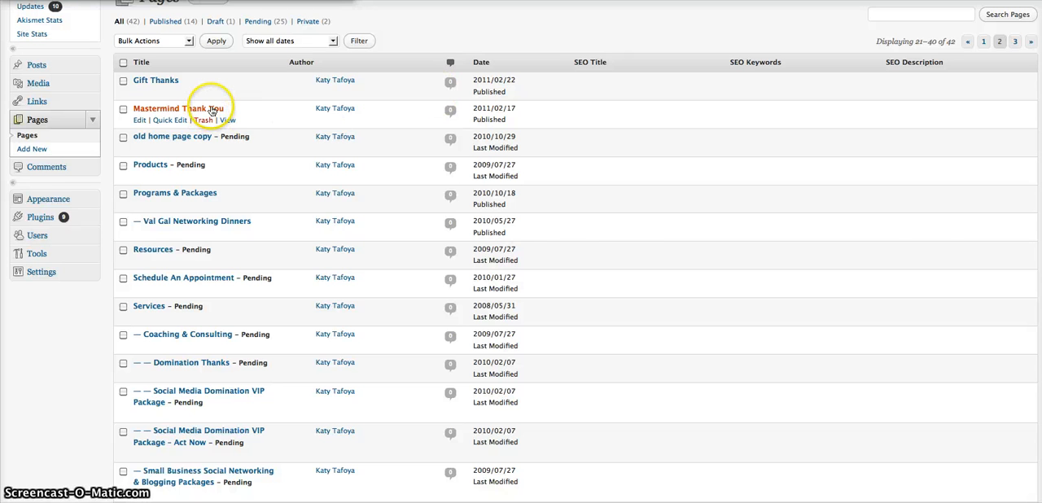
left_click(185, 108)
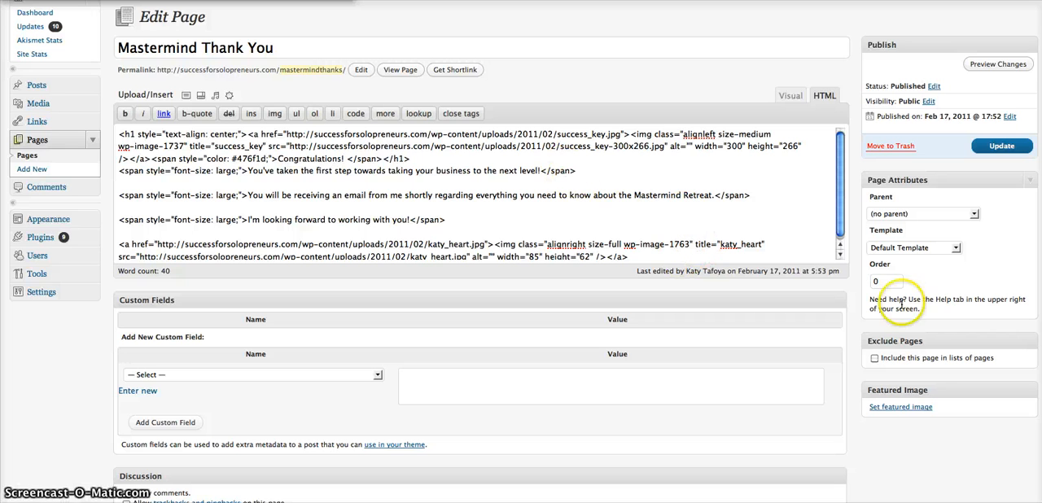
mouse_move(914, 204)
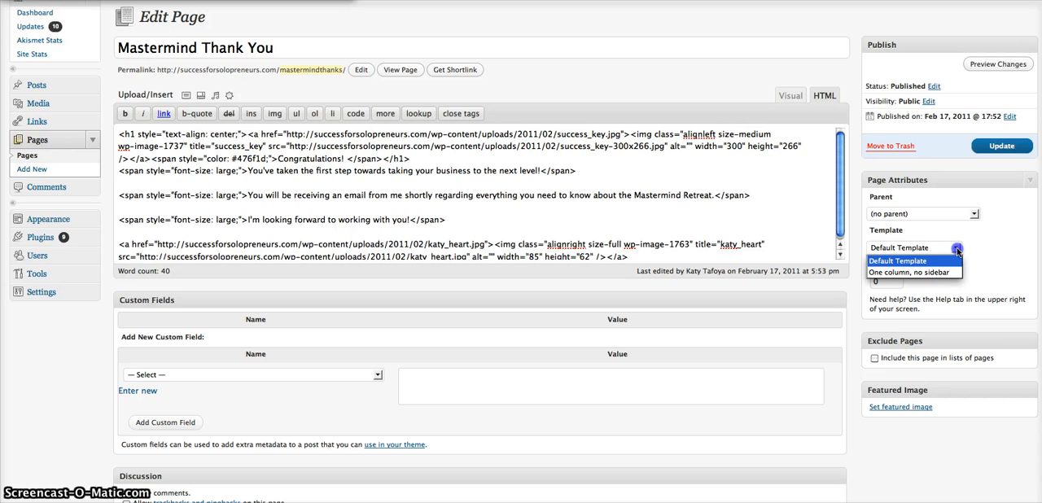
left_click(912, 272)
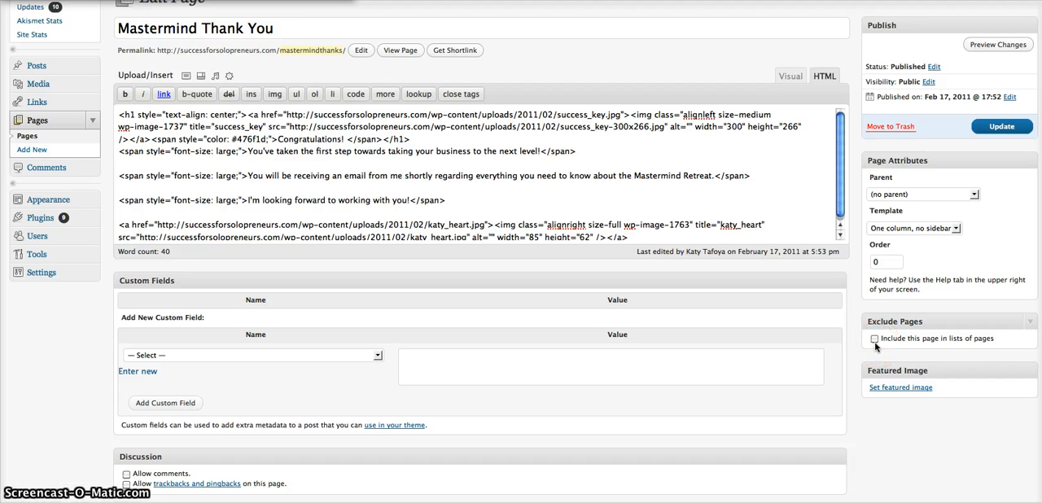
left_click(874, 338)
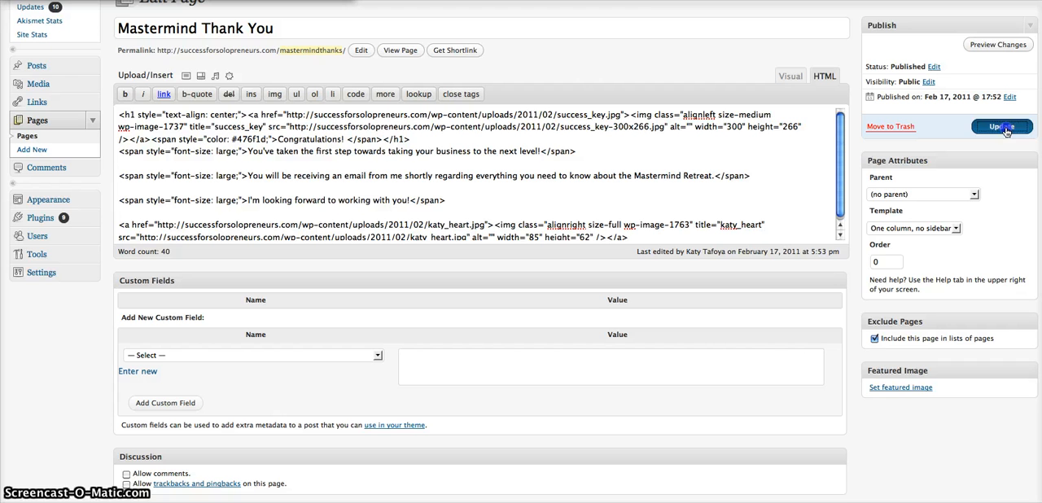
left_click(1001, 127)
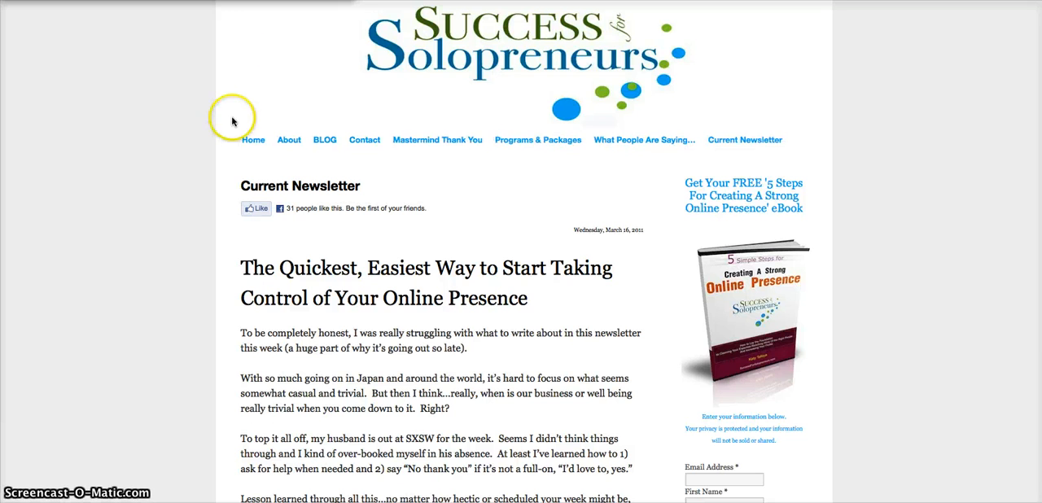
mouse_move(437, 139)
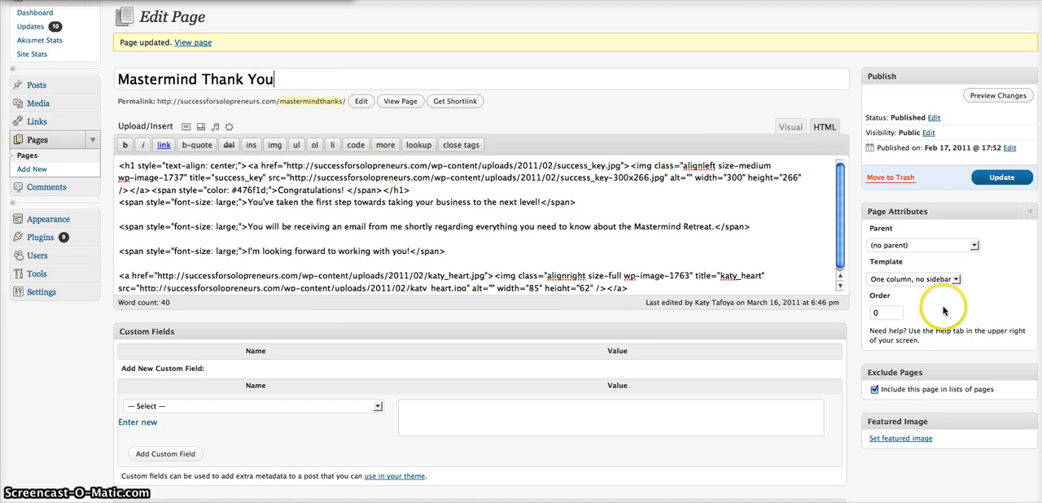
- Untick 'Include this page in lists of pages' for Mastermind Thank You and save
left_click(874, 390)
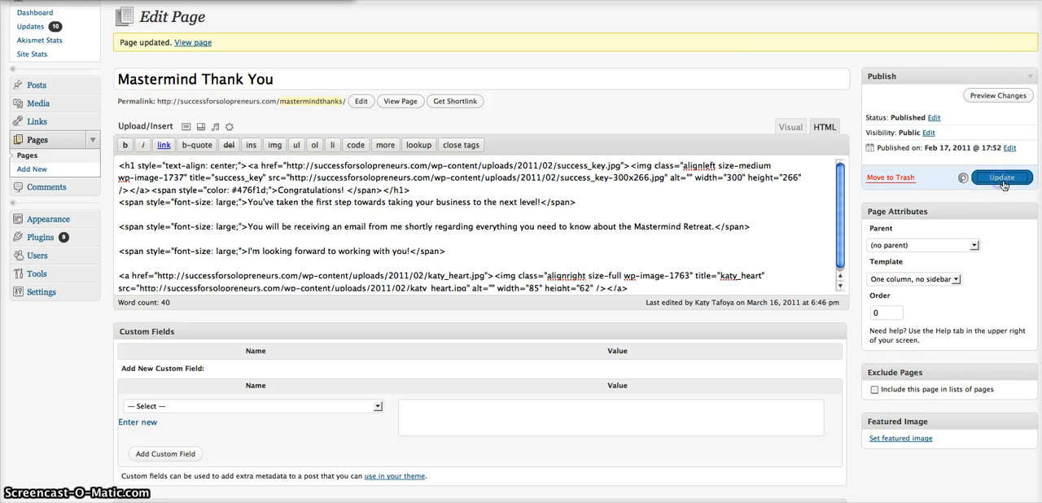
mouse_move(737, 69)
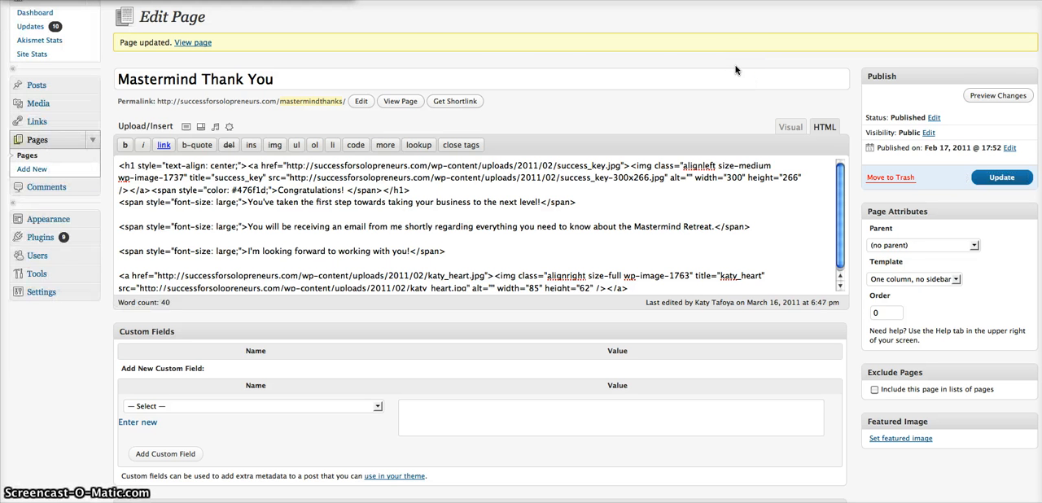
left_click(274, 79)
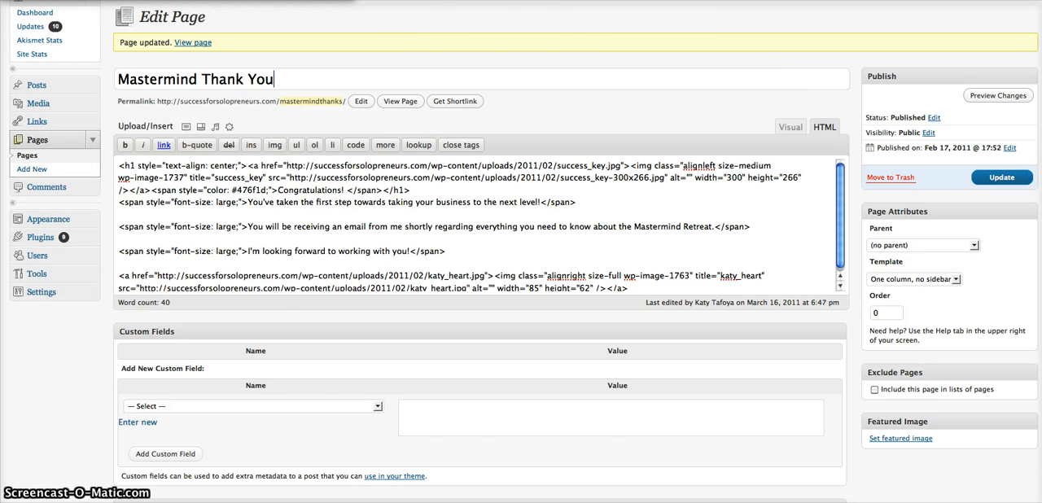
left_click(193, 42)
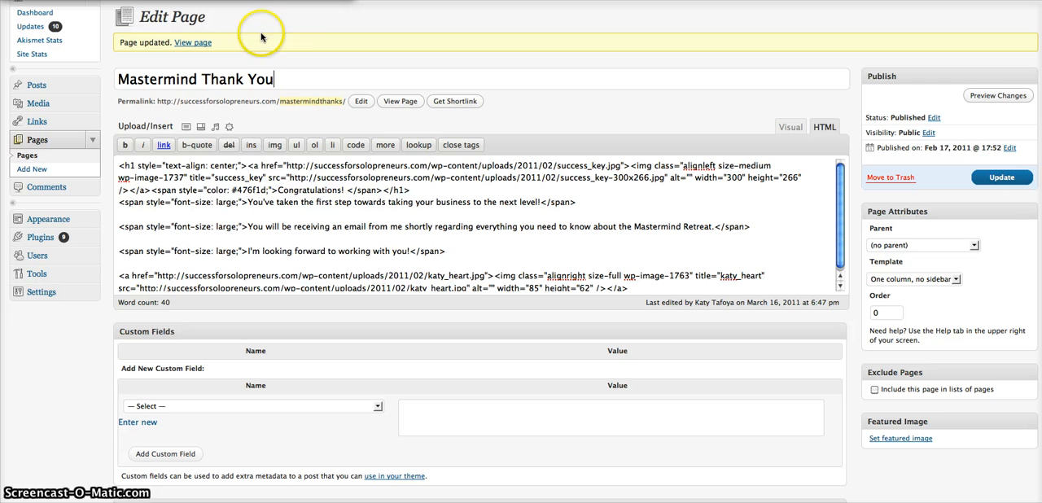
mouse_move(302, 23)
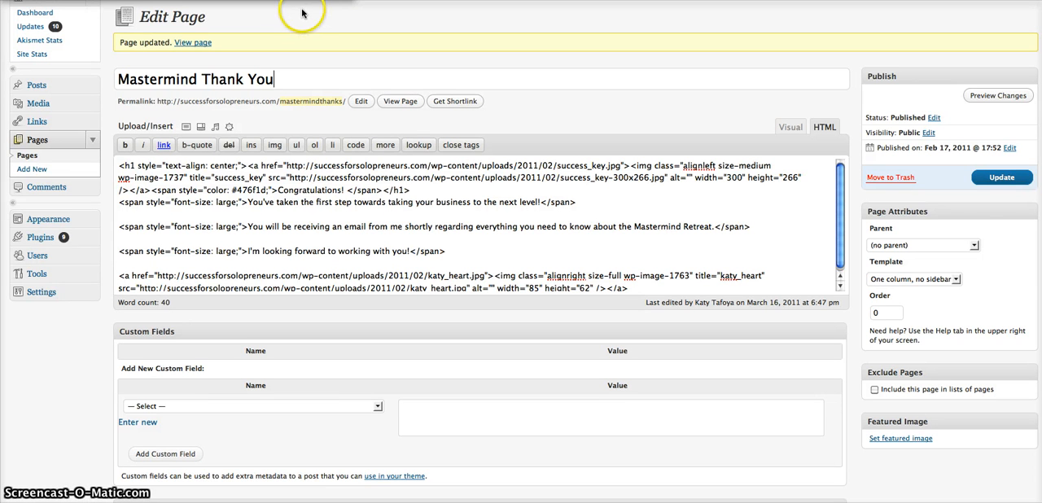
mouse_move(314, 23)
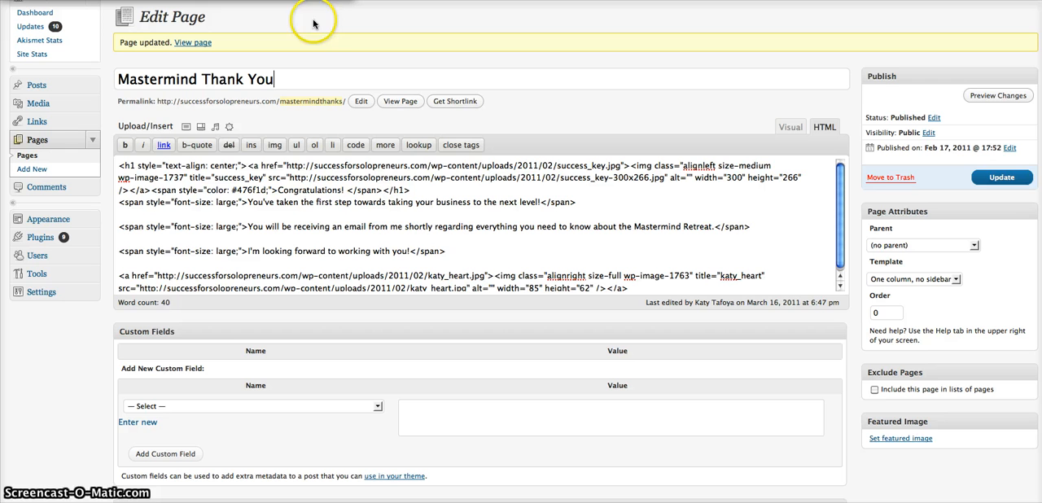
mouse_move(326, 12)
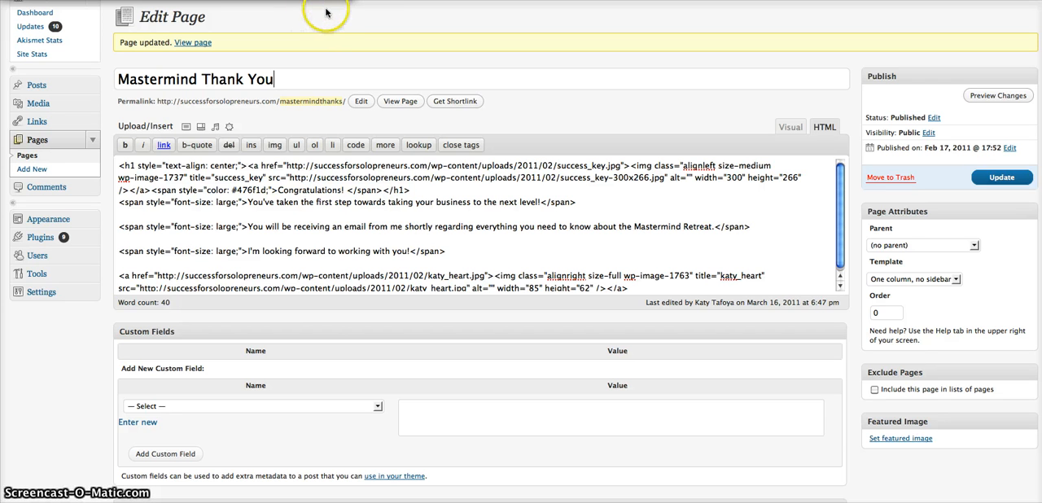